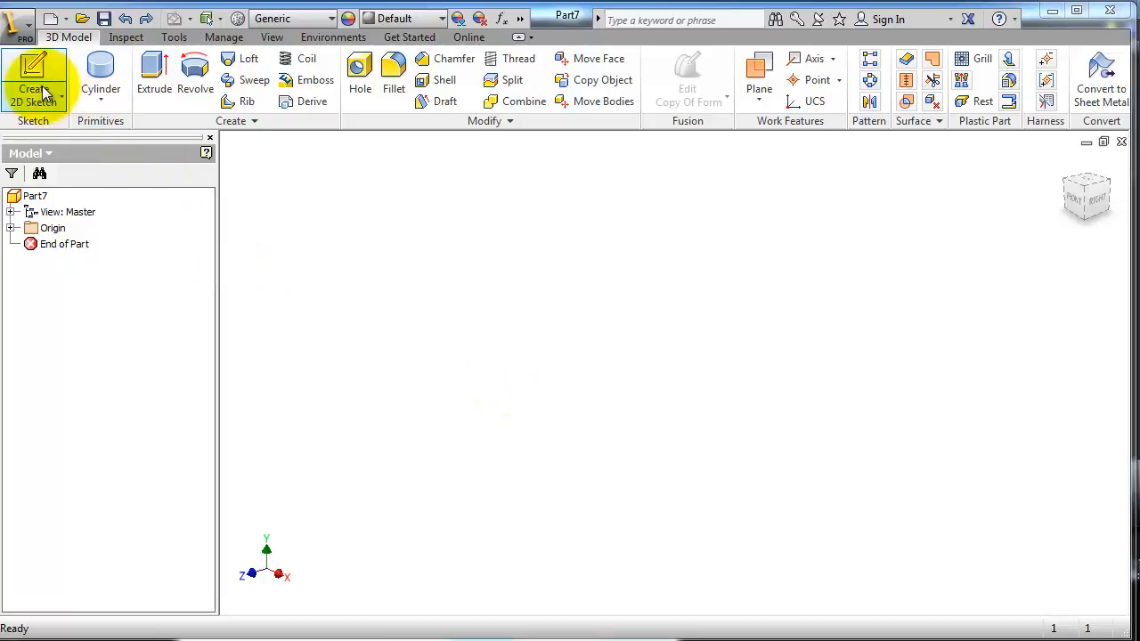
# Begin a new 2D sketch on a plane and draw an angled ellipse in it.
pyautogui.click(33, 80)
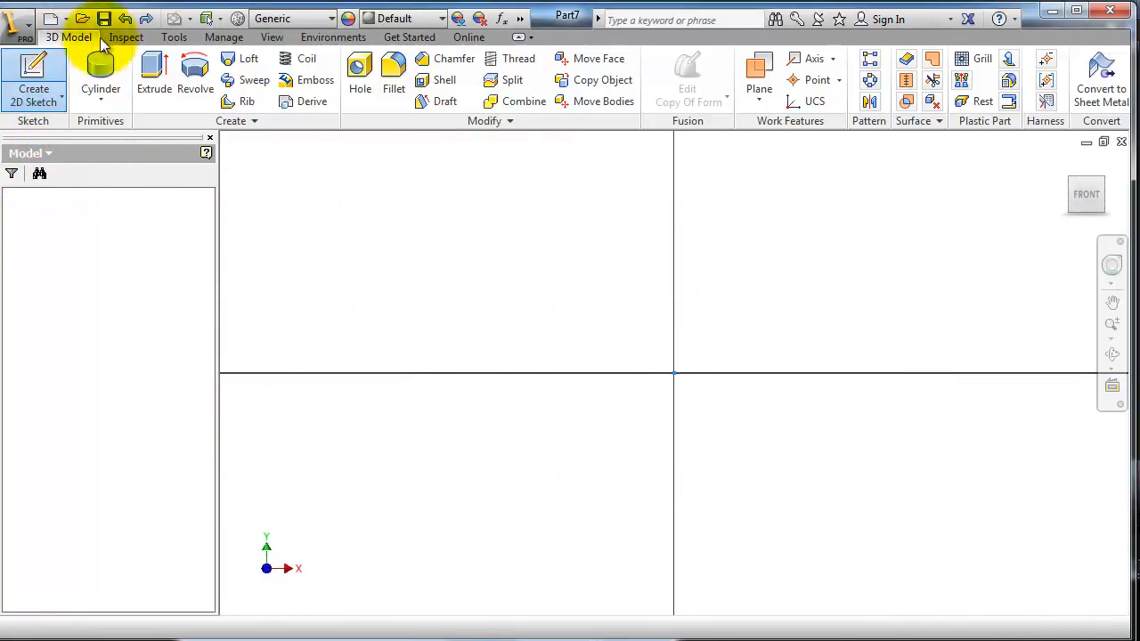
pyautogui.click(34, 81)
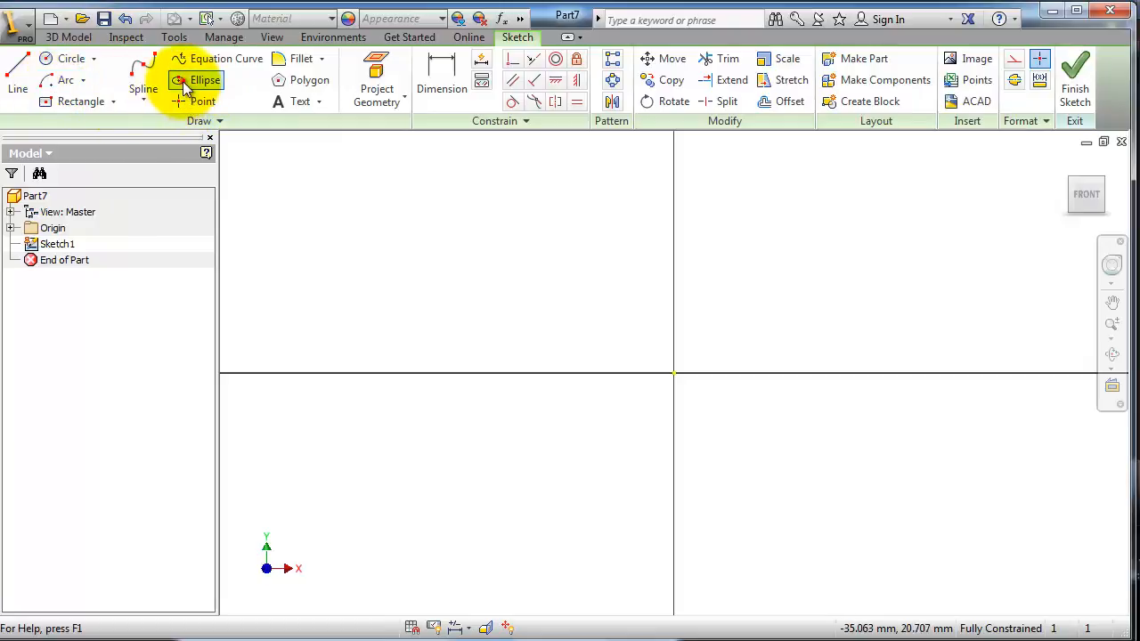
pyautogui.click(203, 80)
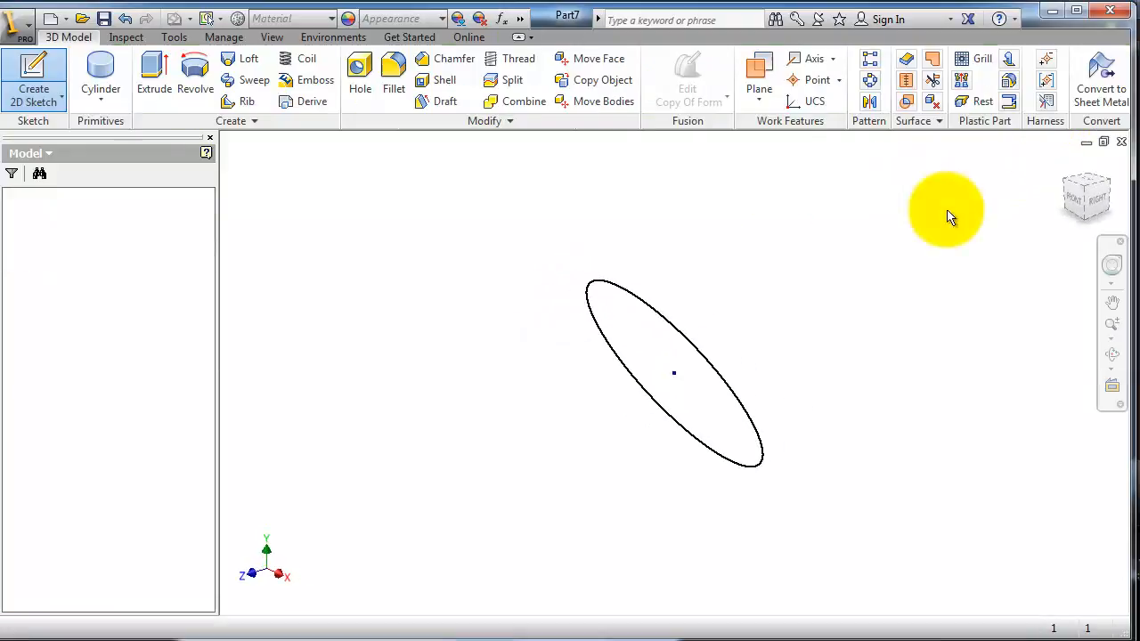
# Start a second 2D sketch and display the origin planes to pick its location.
pyautogui.click(32, 75)
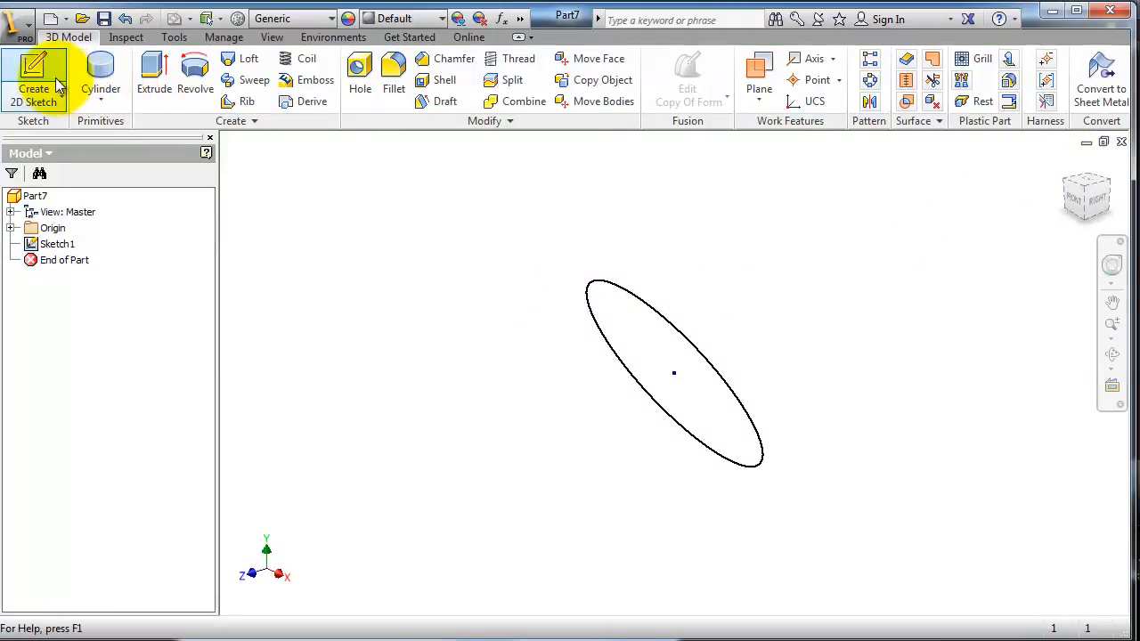
pyautogui.moveTo(34, 81)
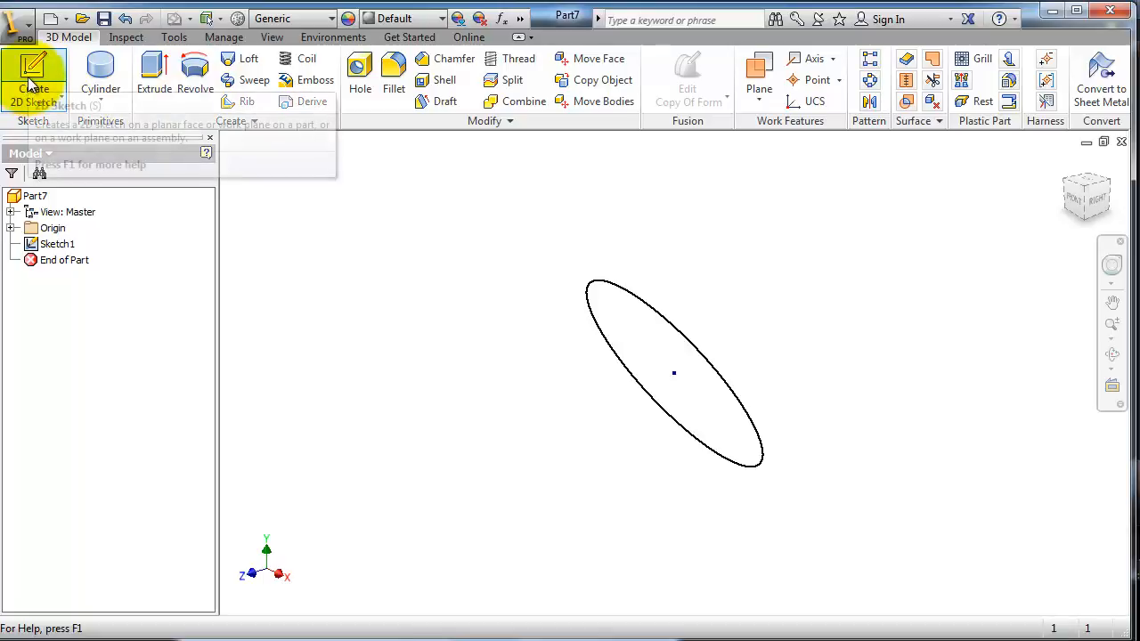
pyautogui.click(33, 72)
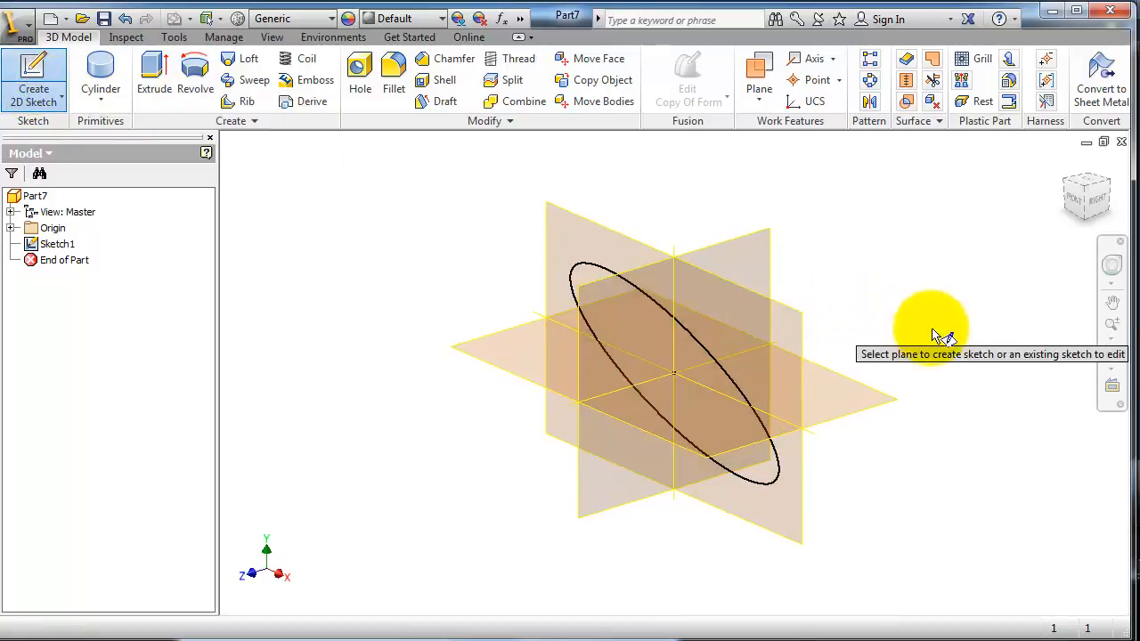
pyautogui.moveTo(935, 334); pyautogui.dragTo(846, 324)
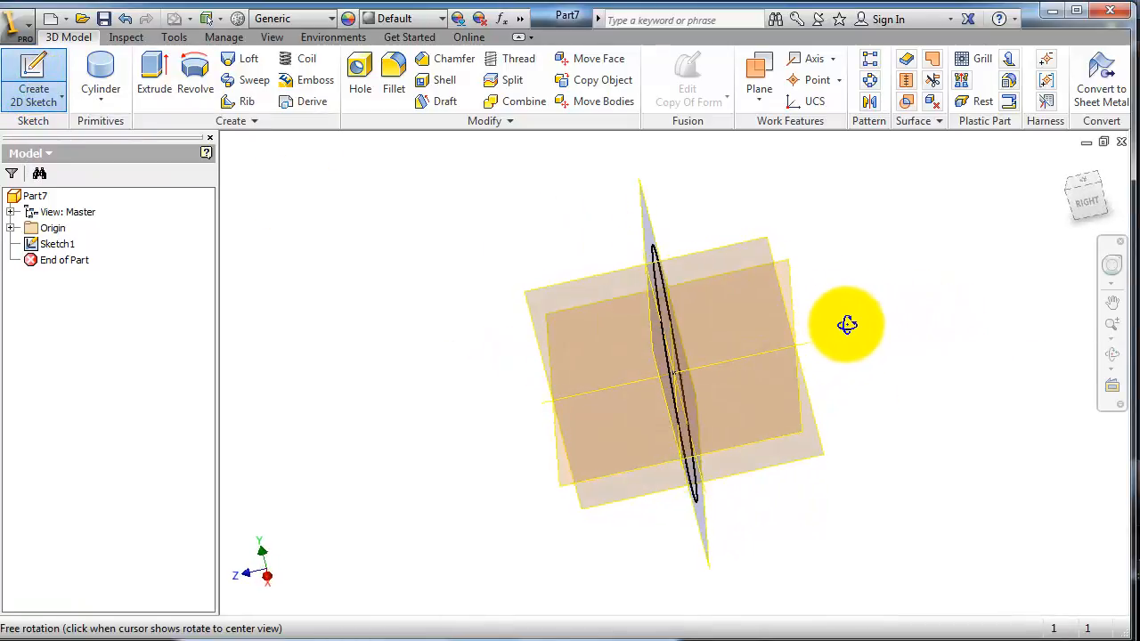
pyautogui.moveTo(846, 324); pyautogui.dragTo(858, 317)
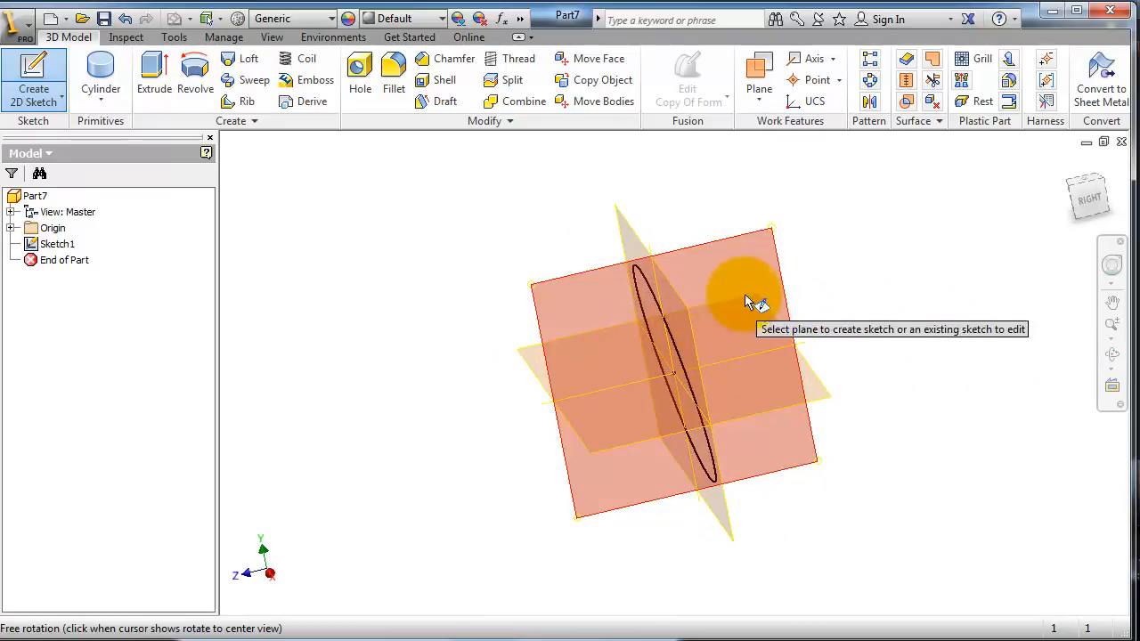
pyautogui.moveTo(637, 289)
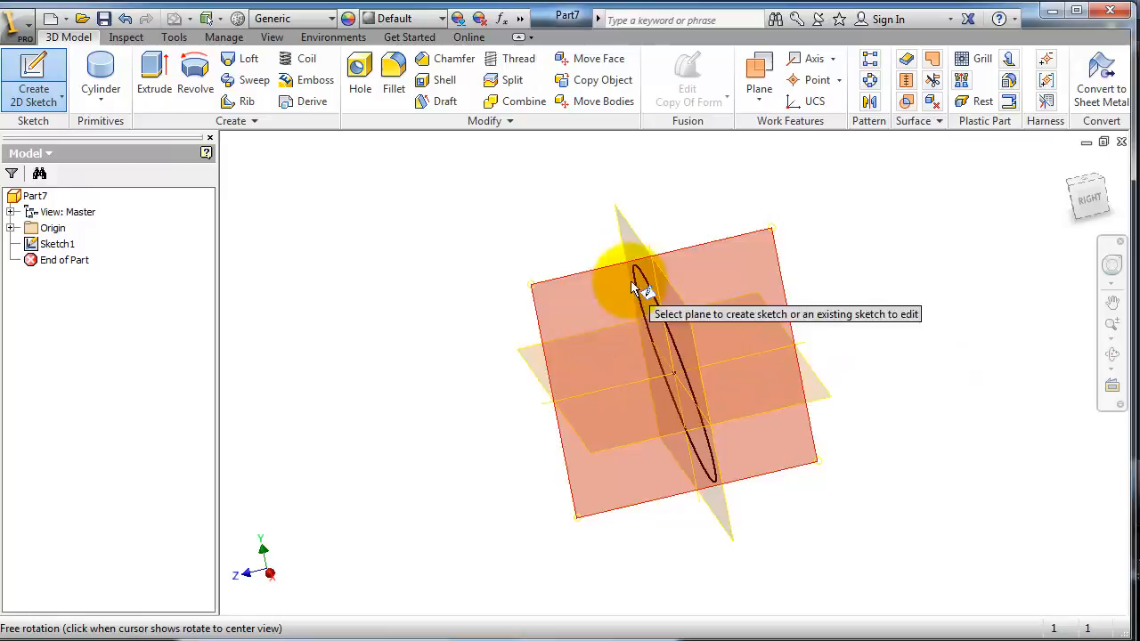
pyautogui.moveTo(893, 359)
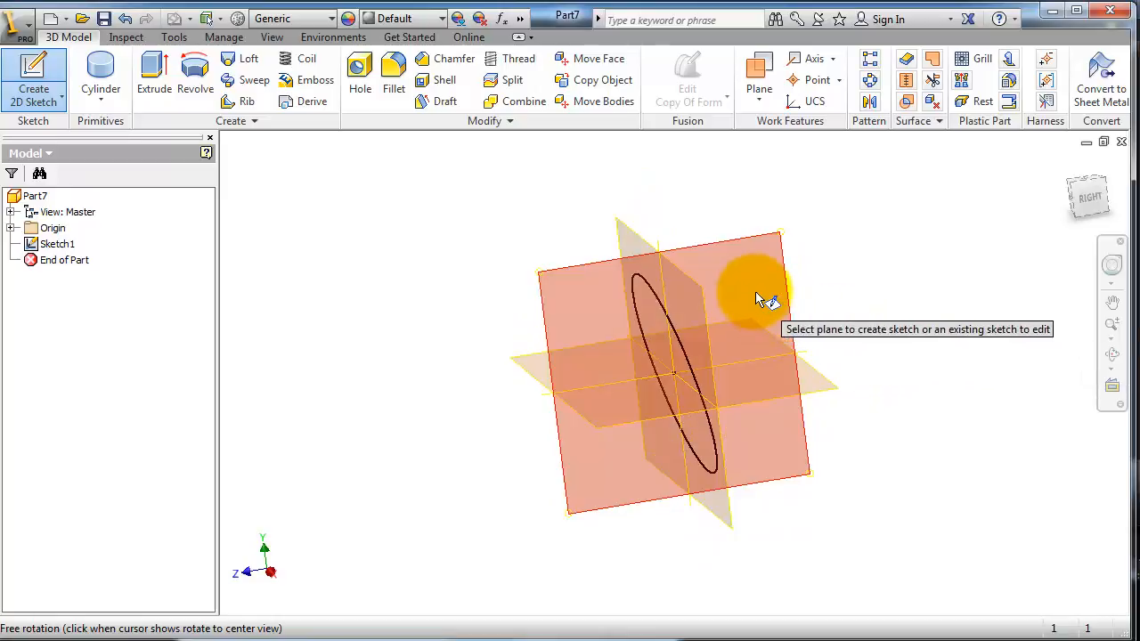
# On the perpendicular plane, draw a spline path starting at the origin and bending upward.
pyautogui.click(757, 285)
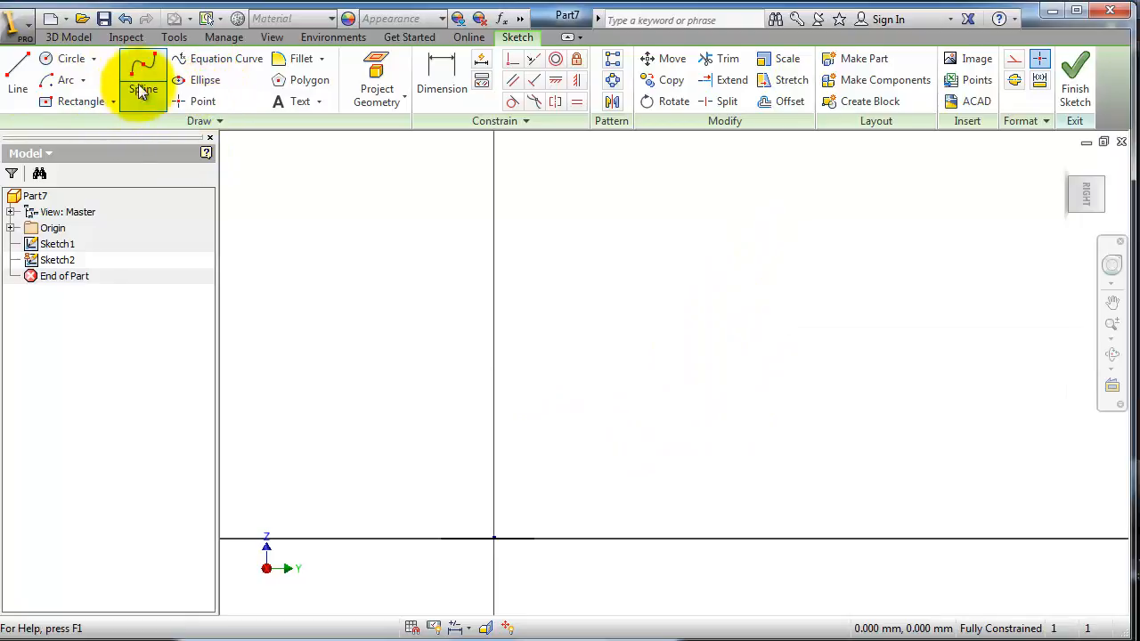
pyautogui.click(142, 85)
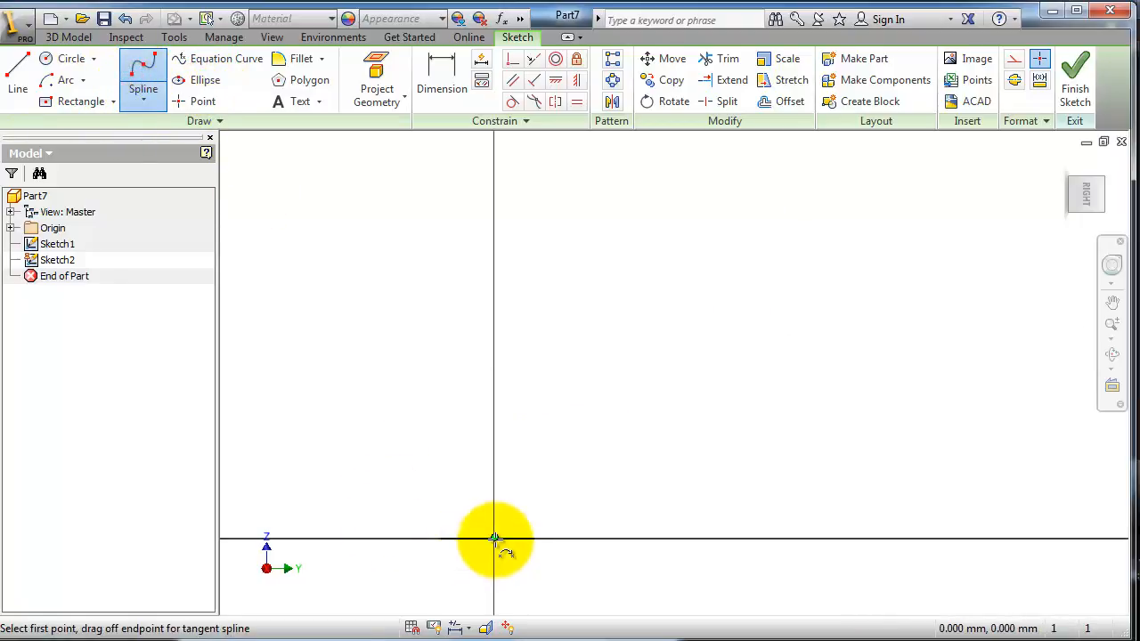
pyautogui.click(495, 538)
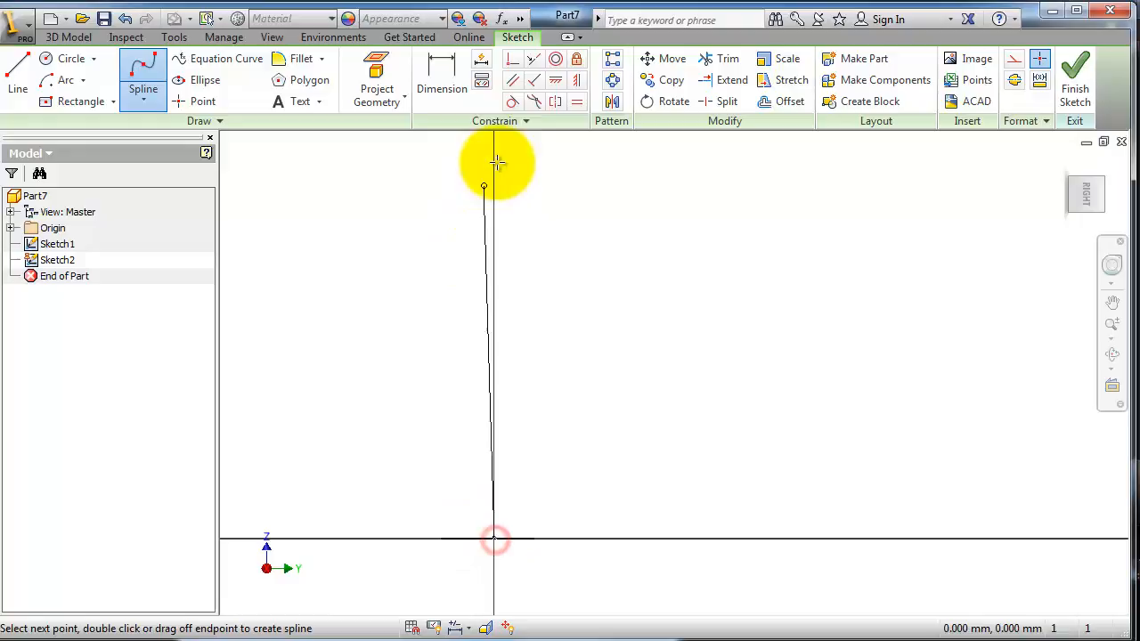
pyautogui.click(532, 187)
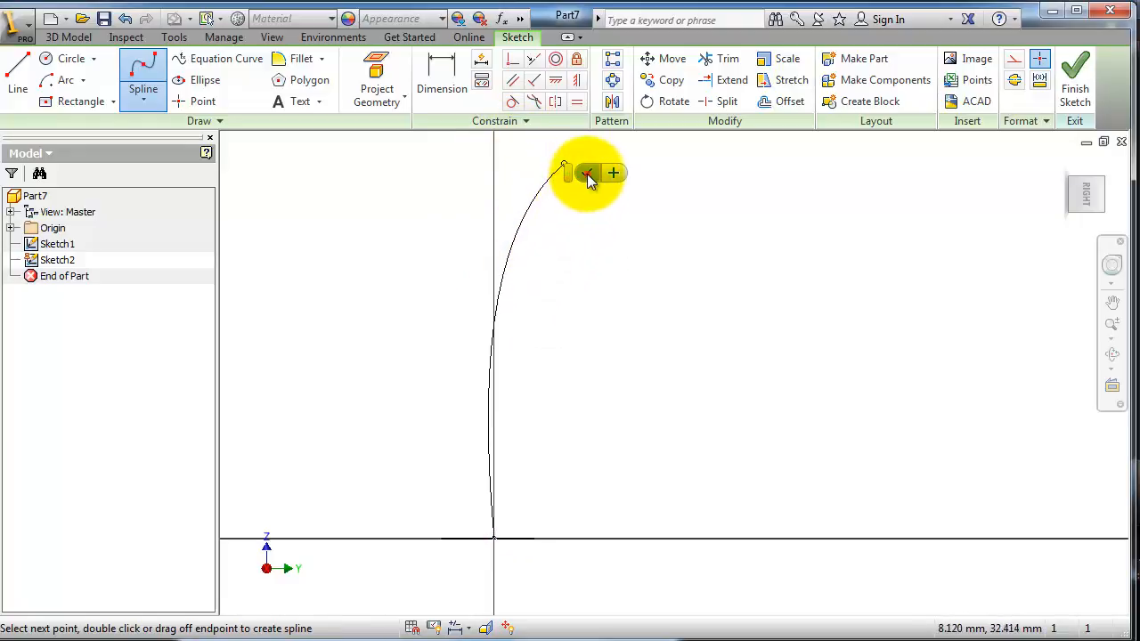
pyautogui.click(1075, 79)
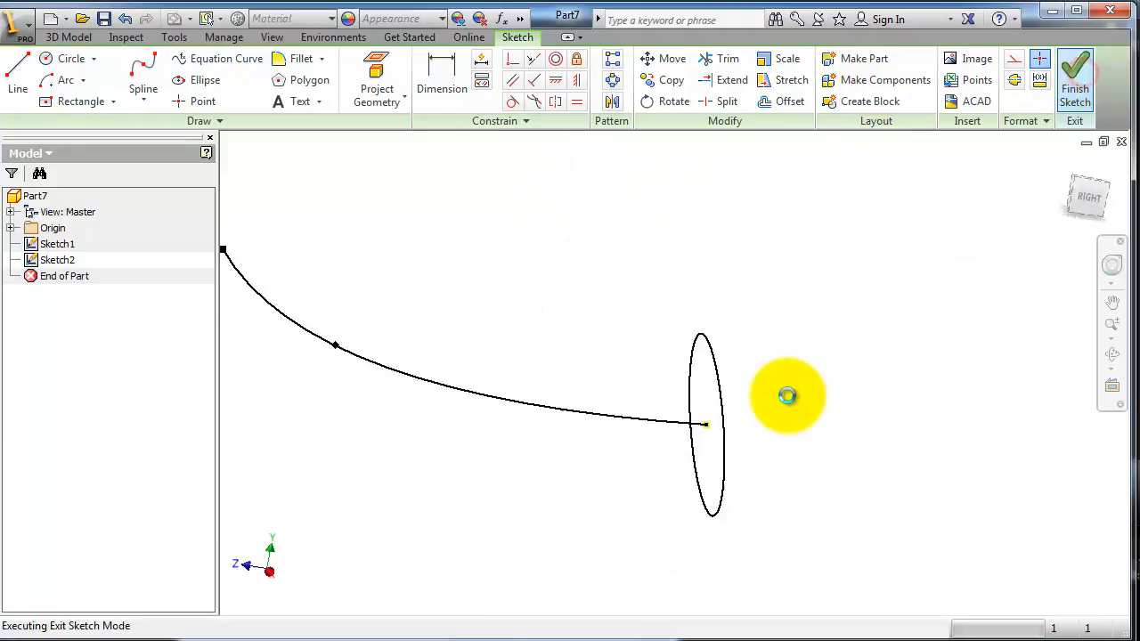
# Finish the path sketch and sweep the ellipse along the spline as surface SweepSrf1.
pyautogui.click(1074, 78)
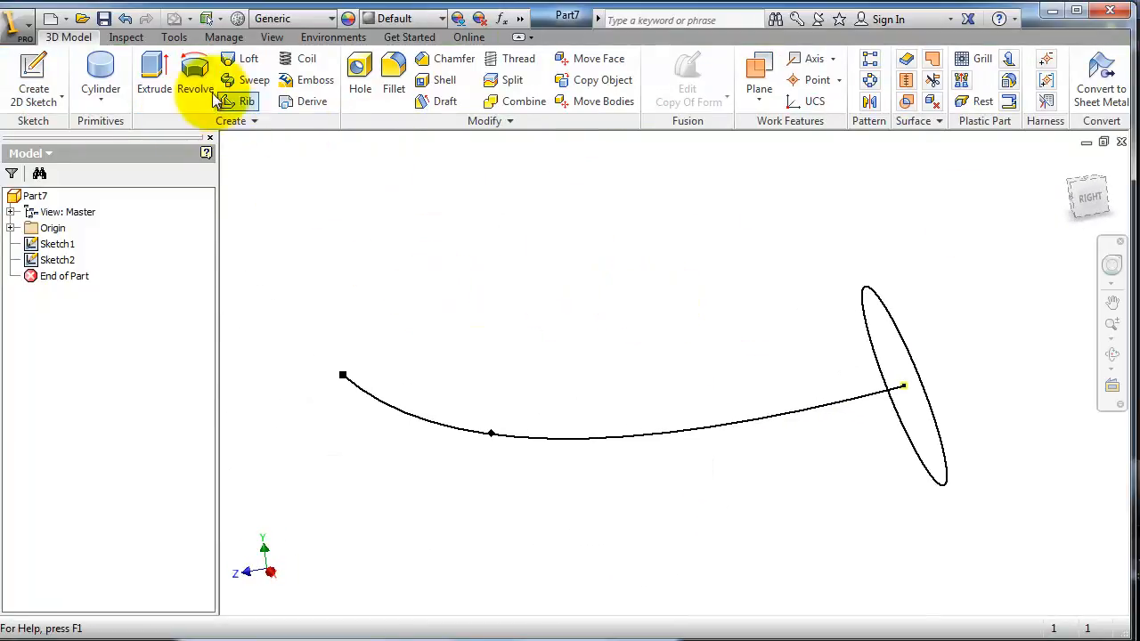
pyautogui.click(253, 80)
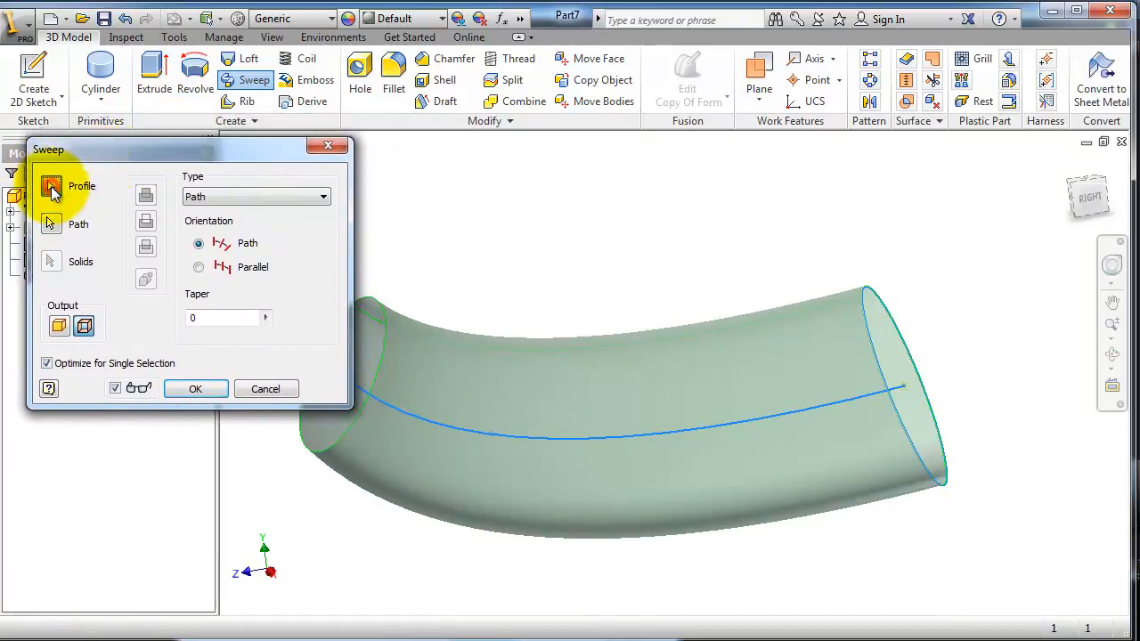
pyautogui.moveTo(179, 149); pyautogui.dragTo(858, 168)
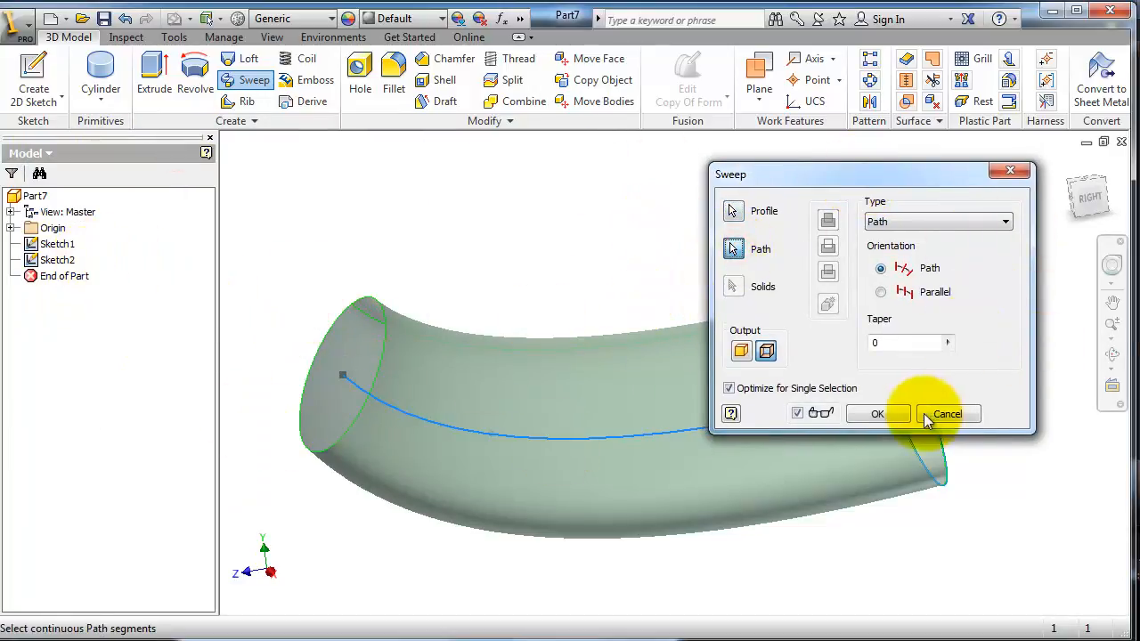
pyautogui.click(876, 413)
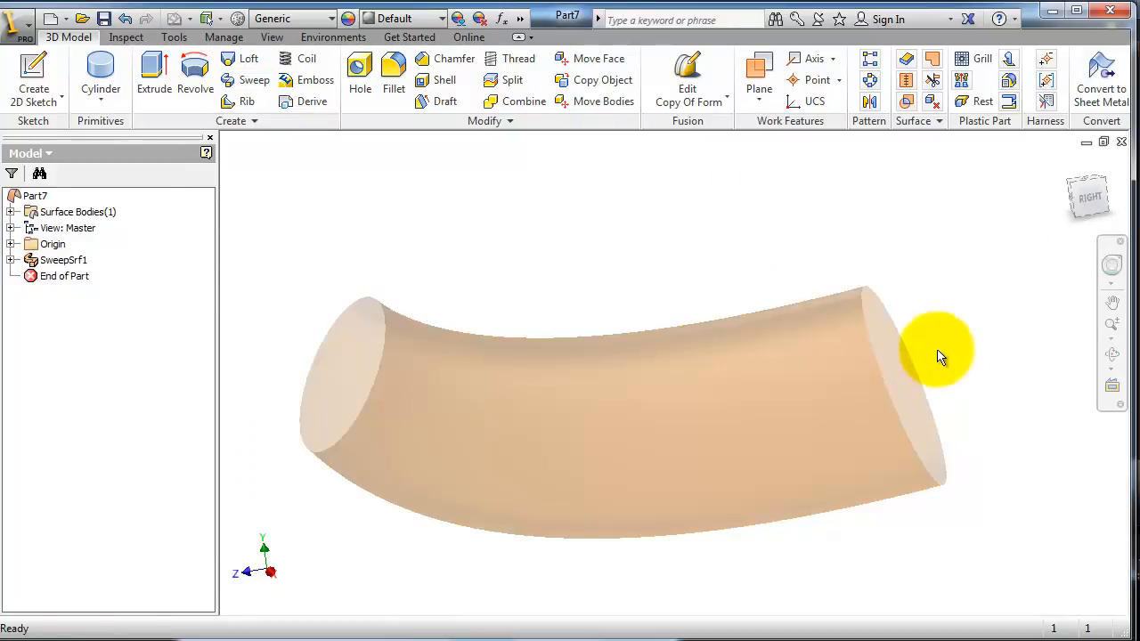
pyautogui.moveTo(940, 356); pyautogui.dragTo(912, 285)
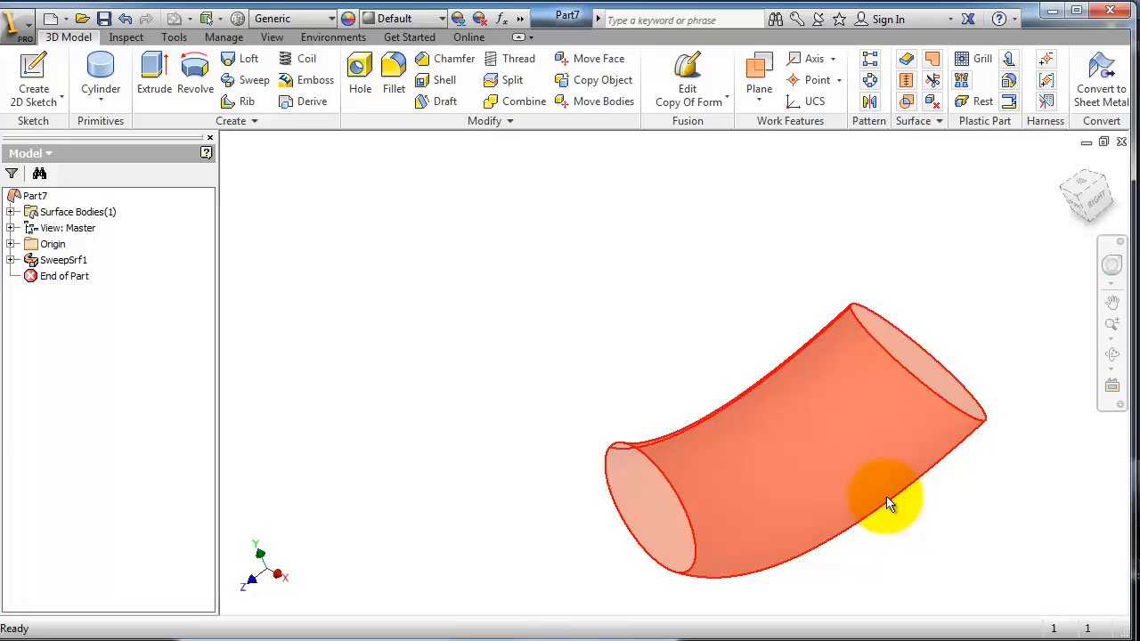
# Edit SweepSrf1 and set its orientation to Parallel instead of following the path.
pyautogui.doubleClick(62, 260)
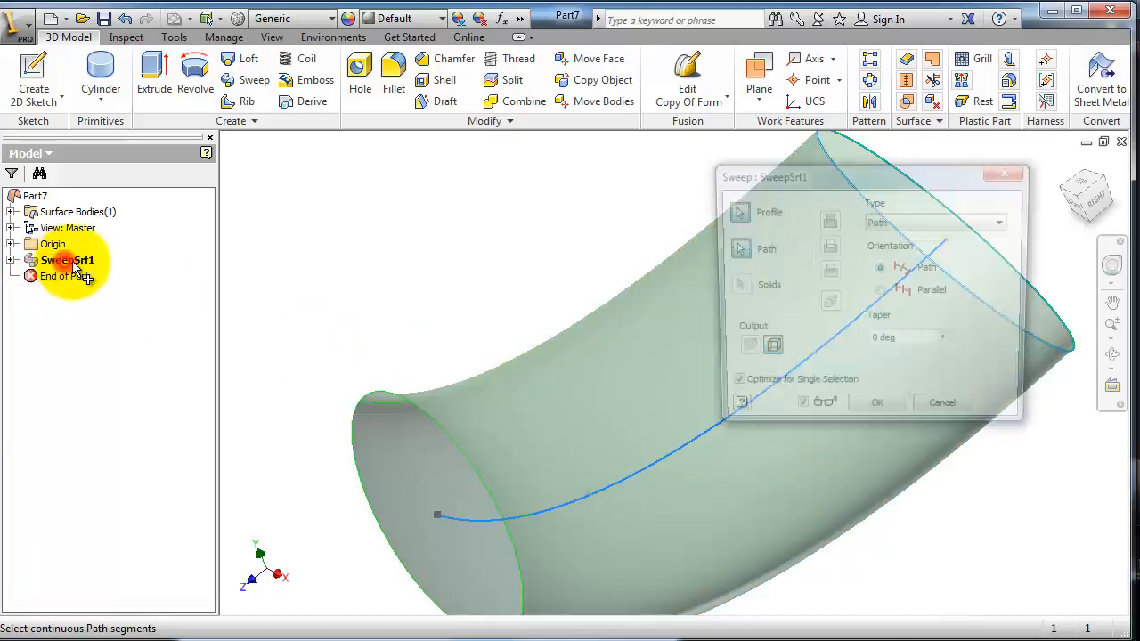
pyautogui.click(879, 292)
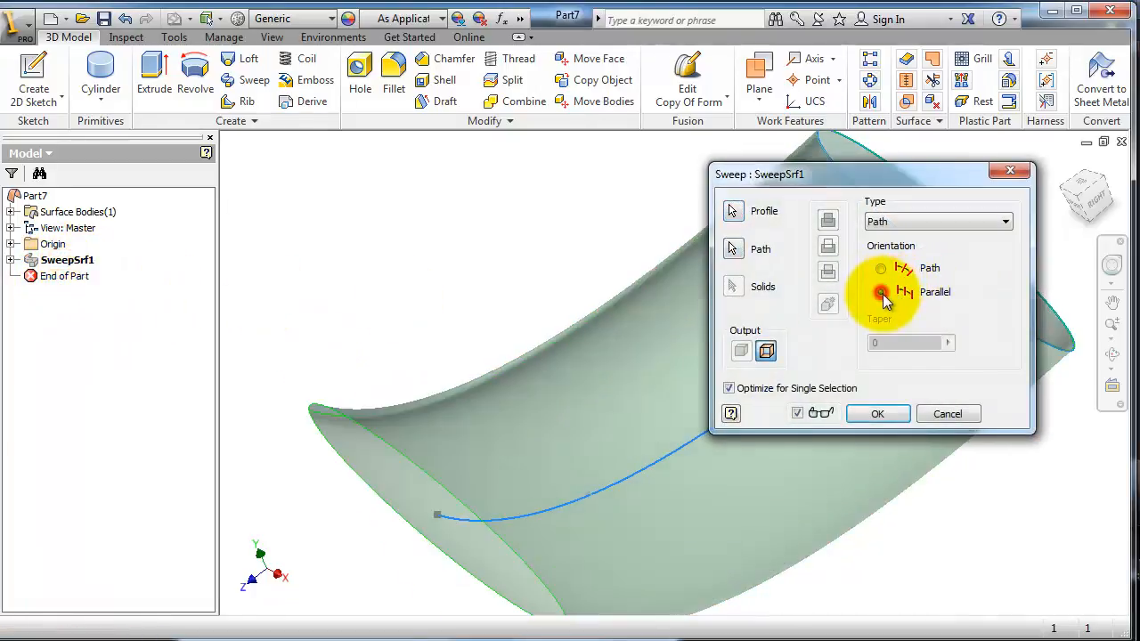
pyautogui.click(880, 292)
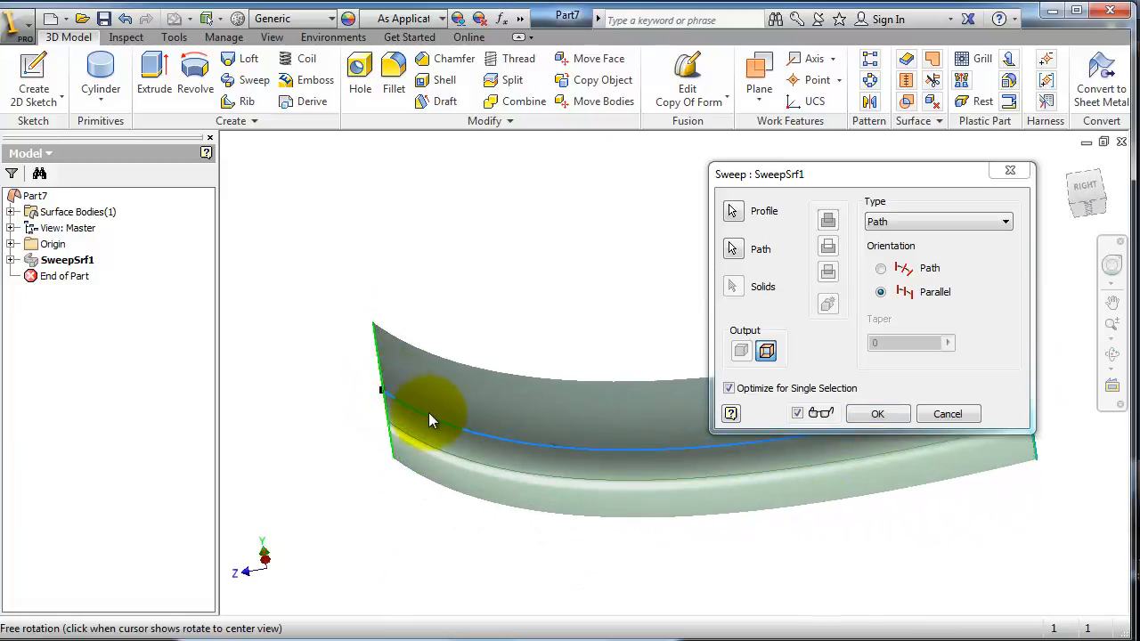
pyautogui.moveTo(431, 418); pyautogui.dragTo(548, 372)
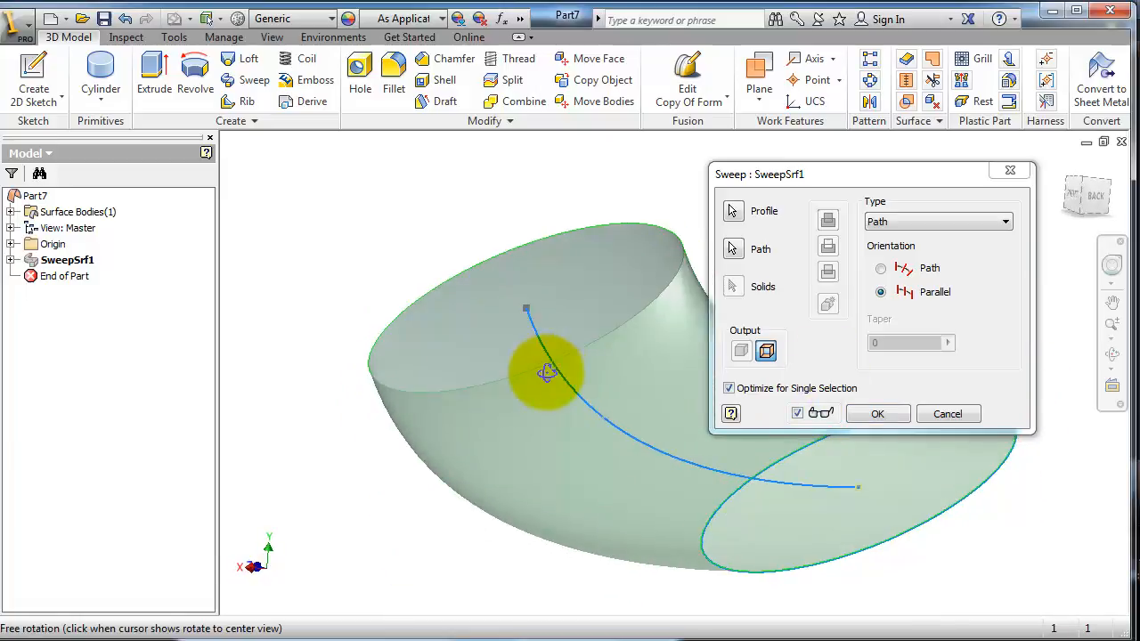